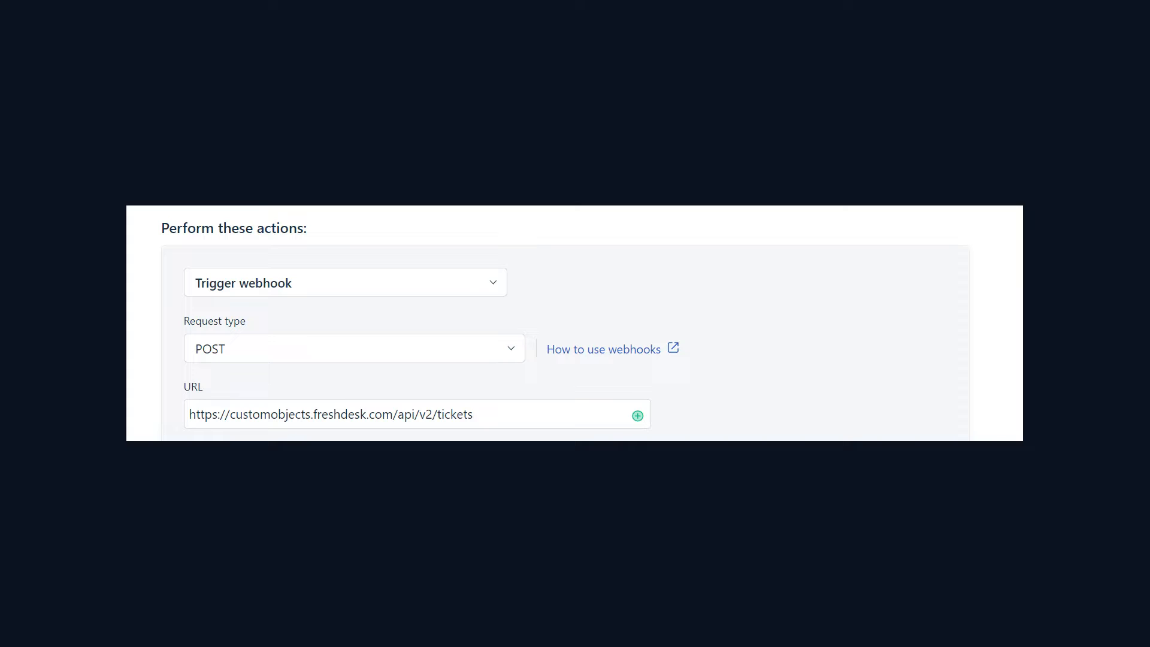
Switch the webhook request type from PUT to POST and scroll to the JSON content
{"action": "left_click", "coordinate": [354, 348]}
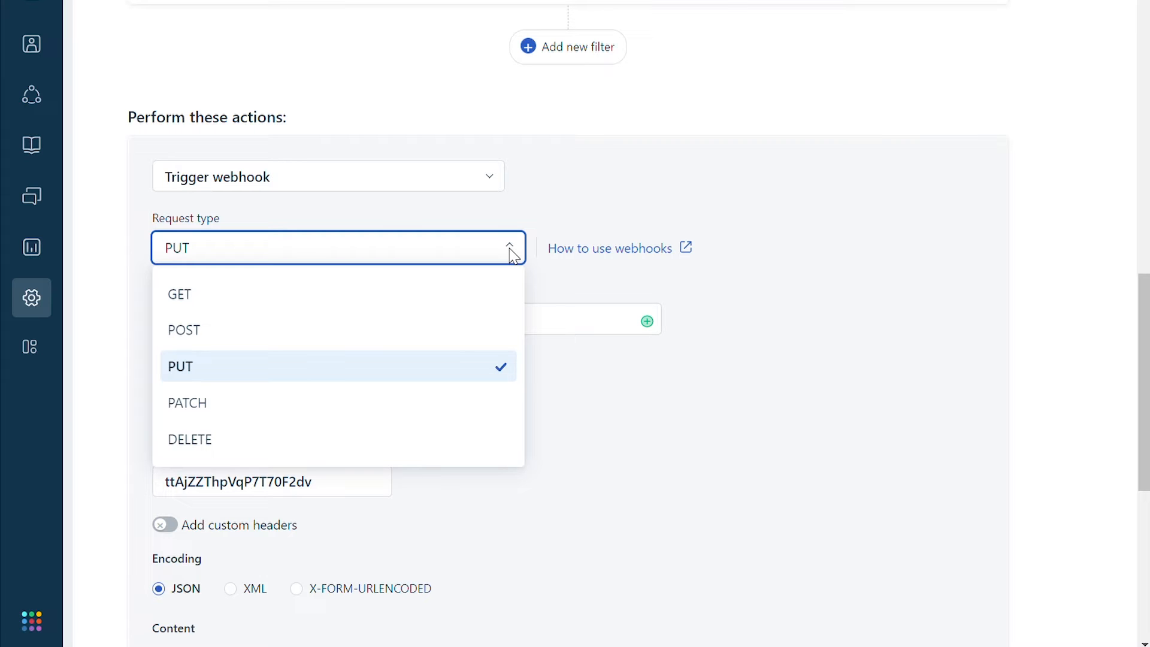
{"action": "mouse_move", "coordinate": [336, 340]}
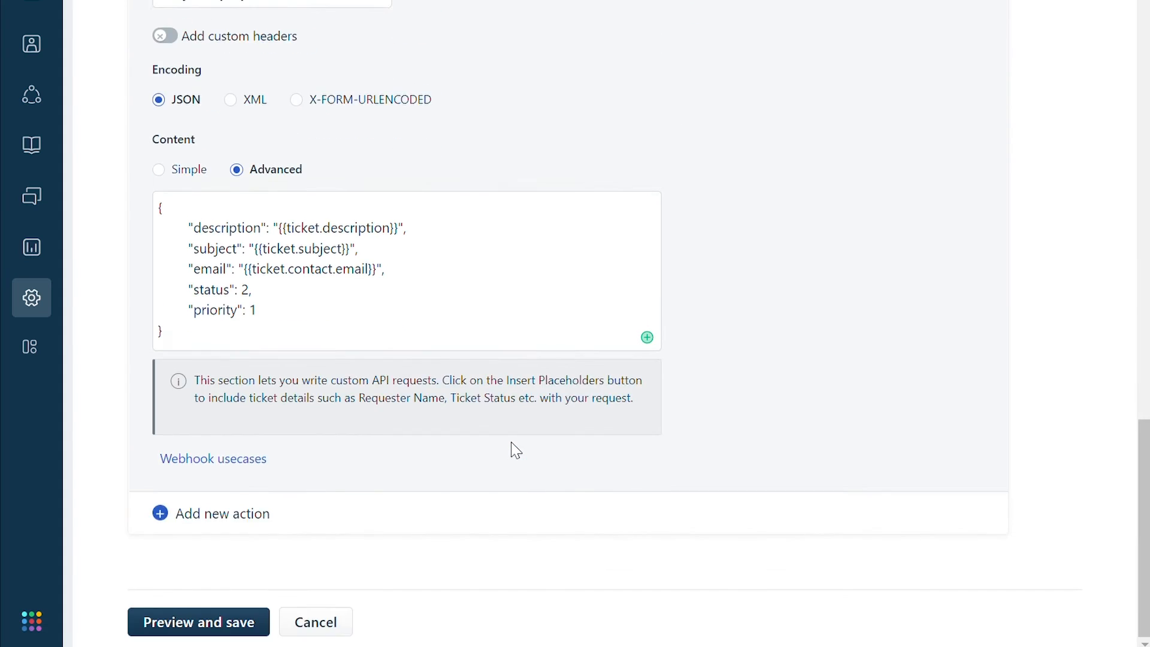
{"action": "scroll", "scroll_direction": "down", "scroll_amount": 3}
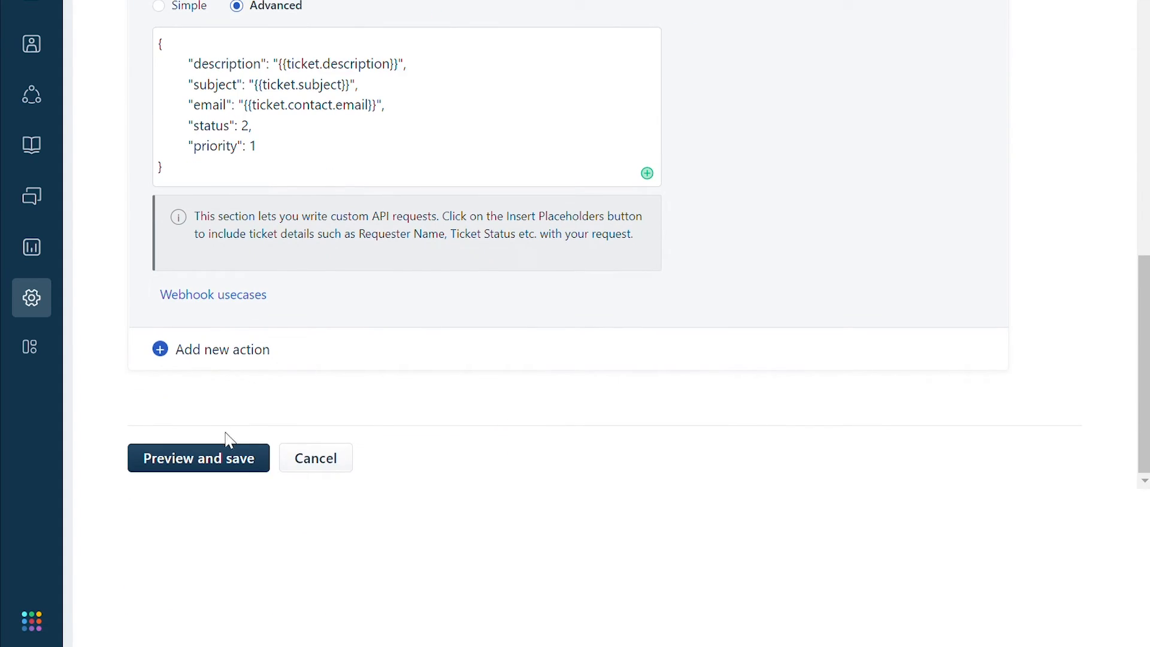
Preview and save the 'Create new ticket via Webhook, on replies to closed tickets' rule
{"action": "left_click", "coordinate": [198, 458]}
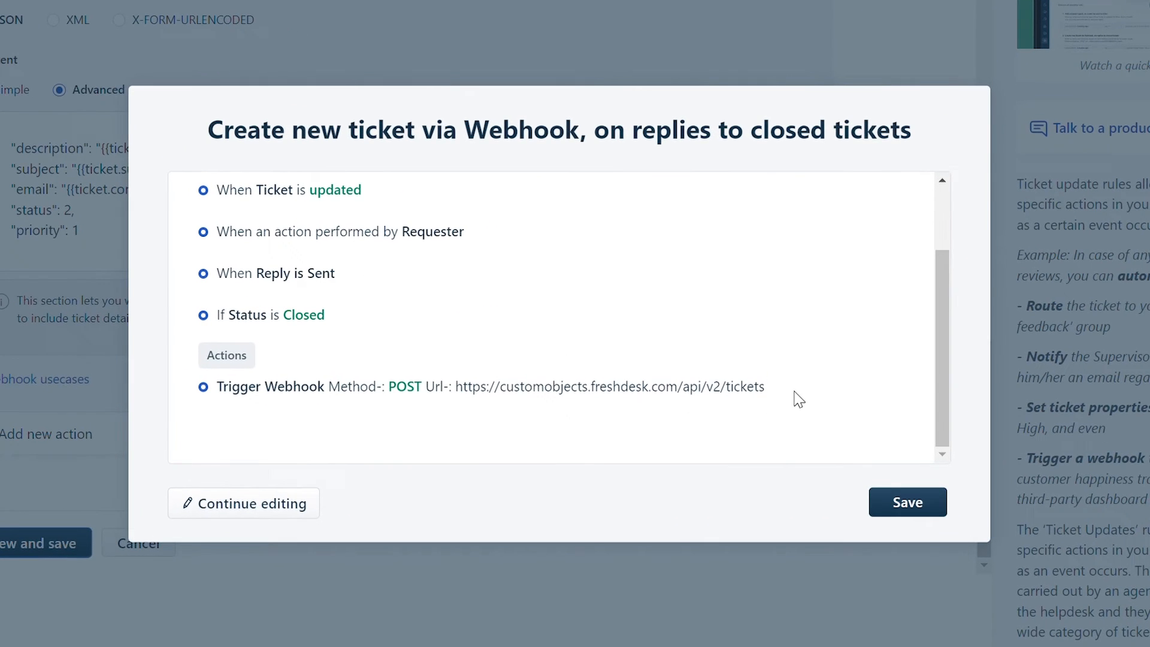
{"action": "mouse_move", "coordinate": [790, 392]}
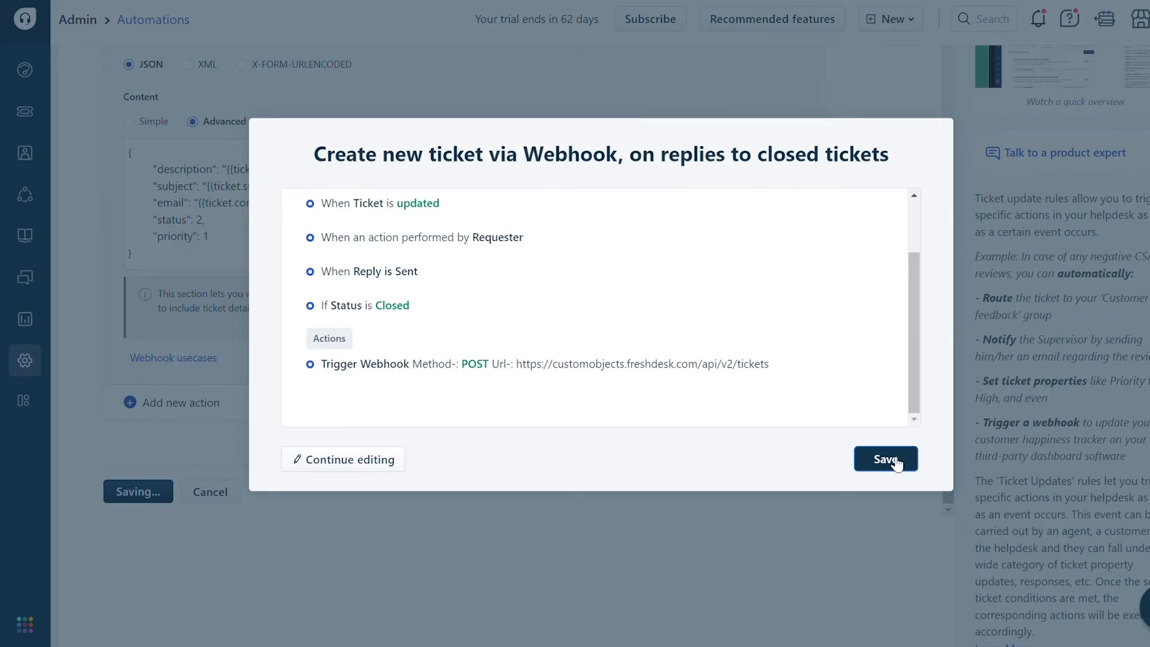
{"action": "left_click", "coordinate": [885, 459]}
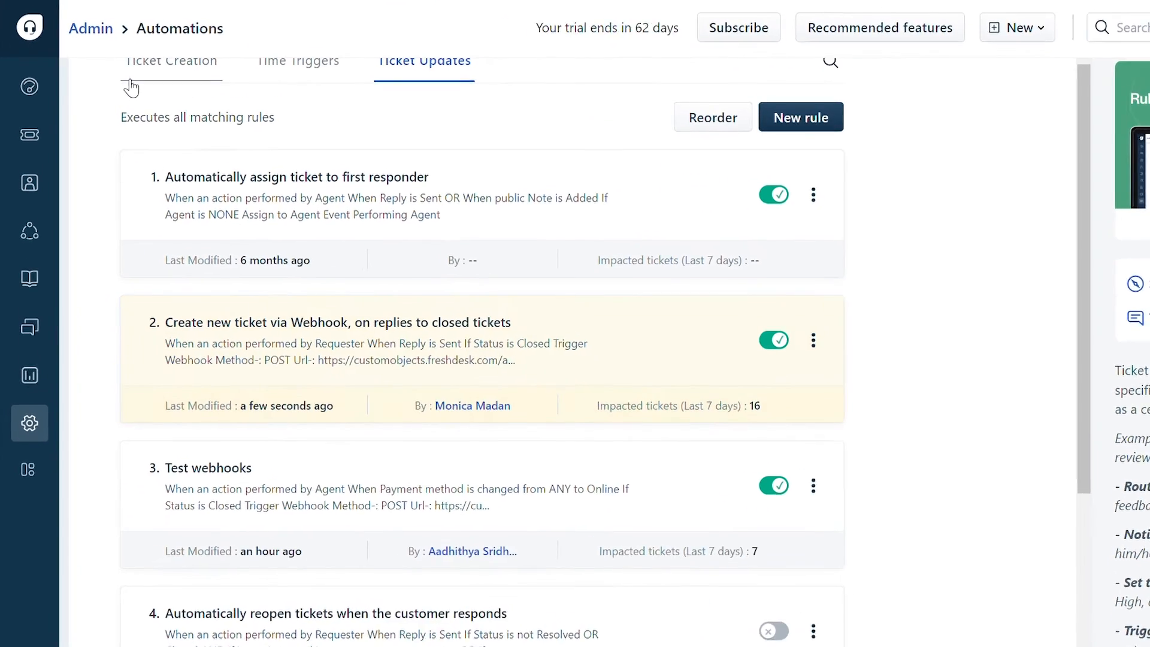
View all tickets and confirm the new open ticket 'Delivery delay #36' appears
{"action": "left_click", "coordinate": [31, 134]}
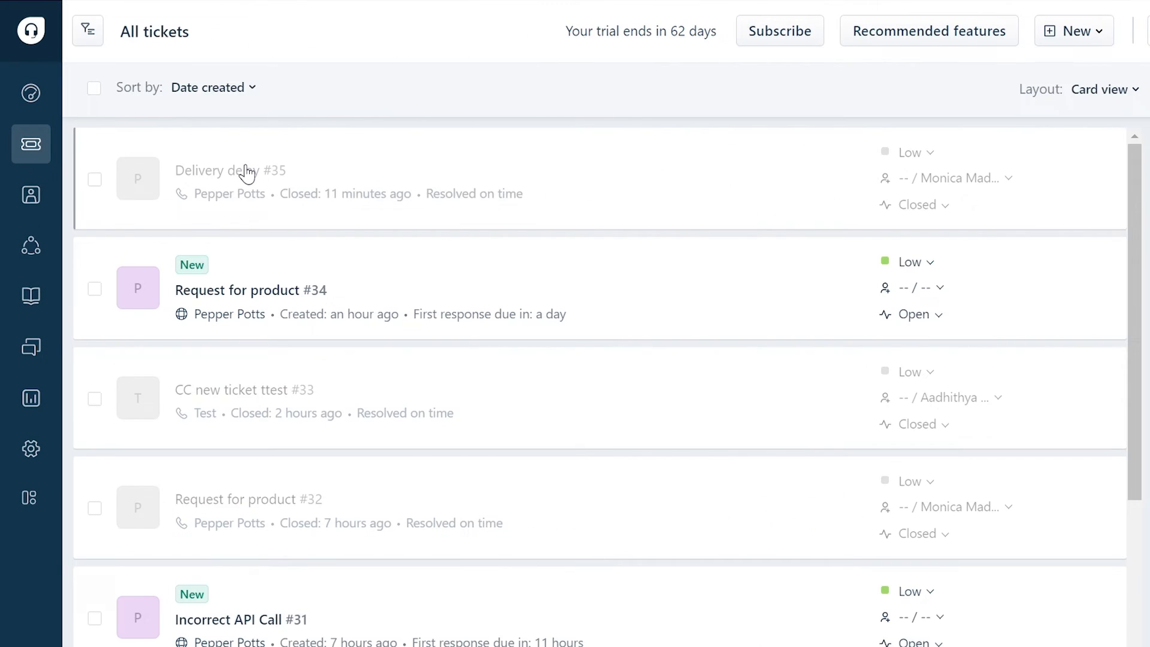
{"action": "left_click", "coordinate": [224, 170]}
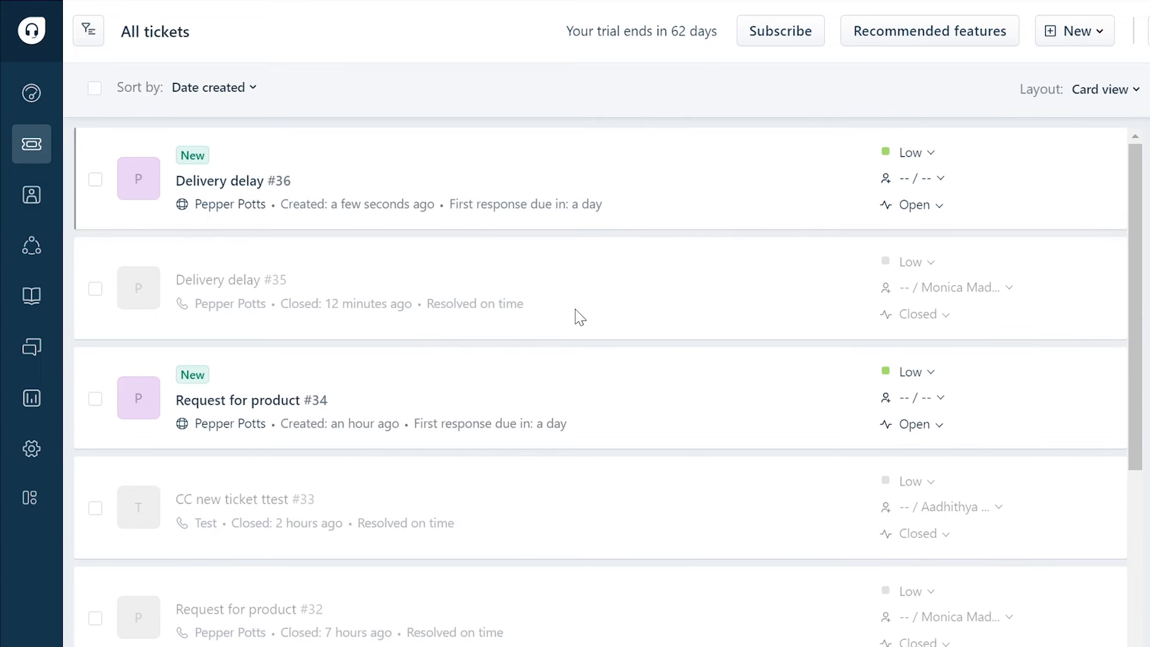
{"action": "left_click", "coordinate": [219, 181]}
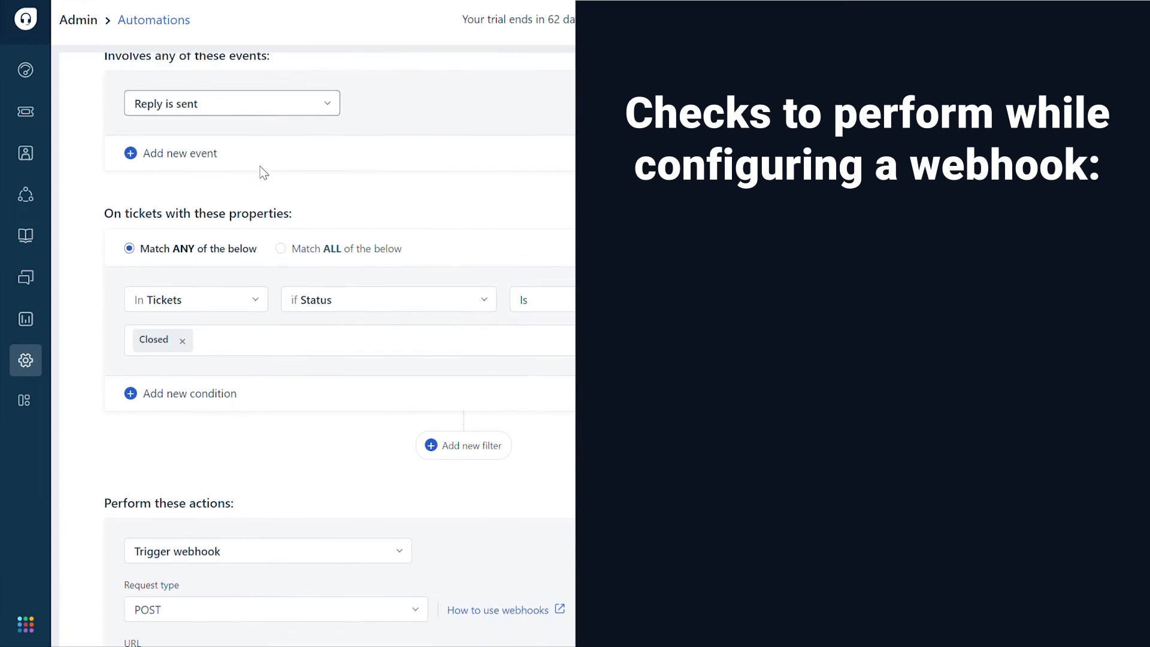
{"action": "scroll", "scroll_direction": "down", "scroll_amount": 3}
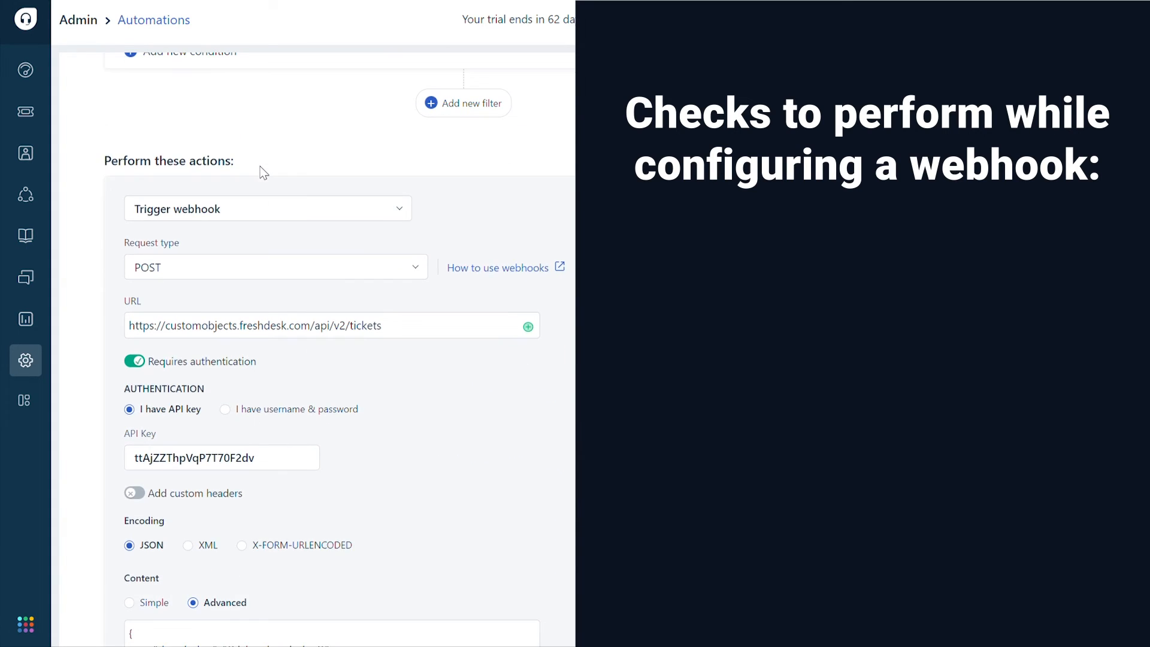
{"action": "left_click", "coordinate": [275, 267]}
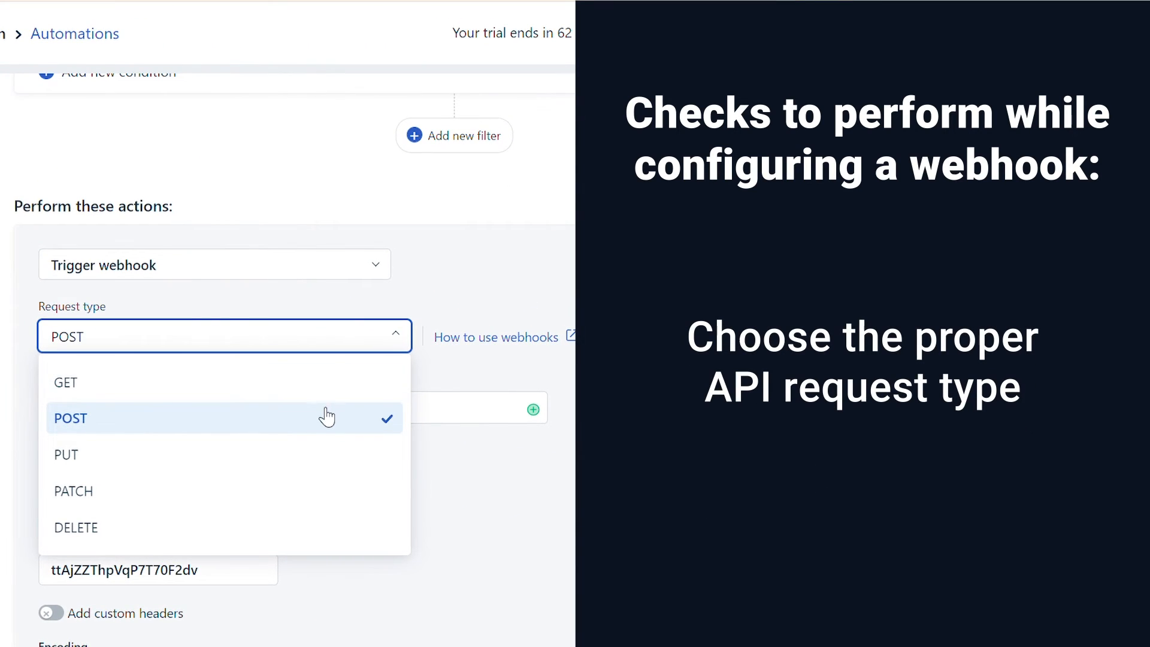
{"action": "mouse_move", "coordinate": [325, 536]}
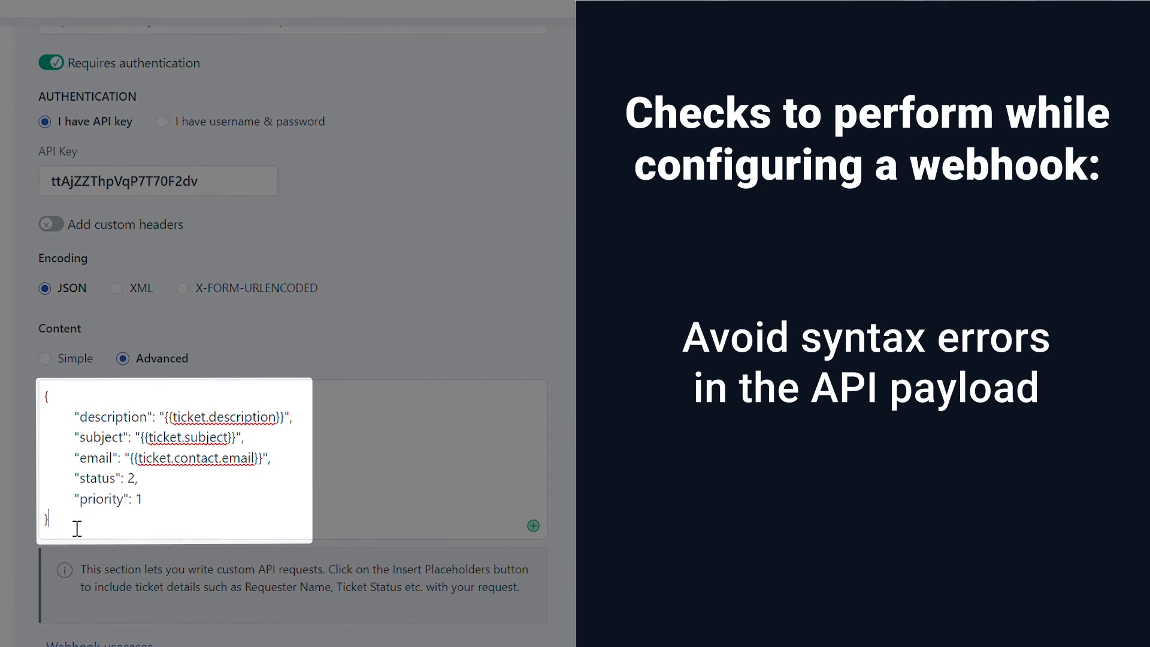
{"action": "scroll", "scroll_direction": "down", "scroll_amount": 3}
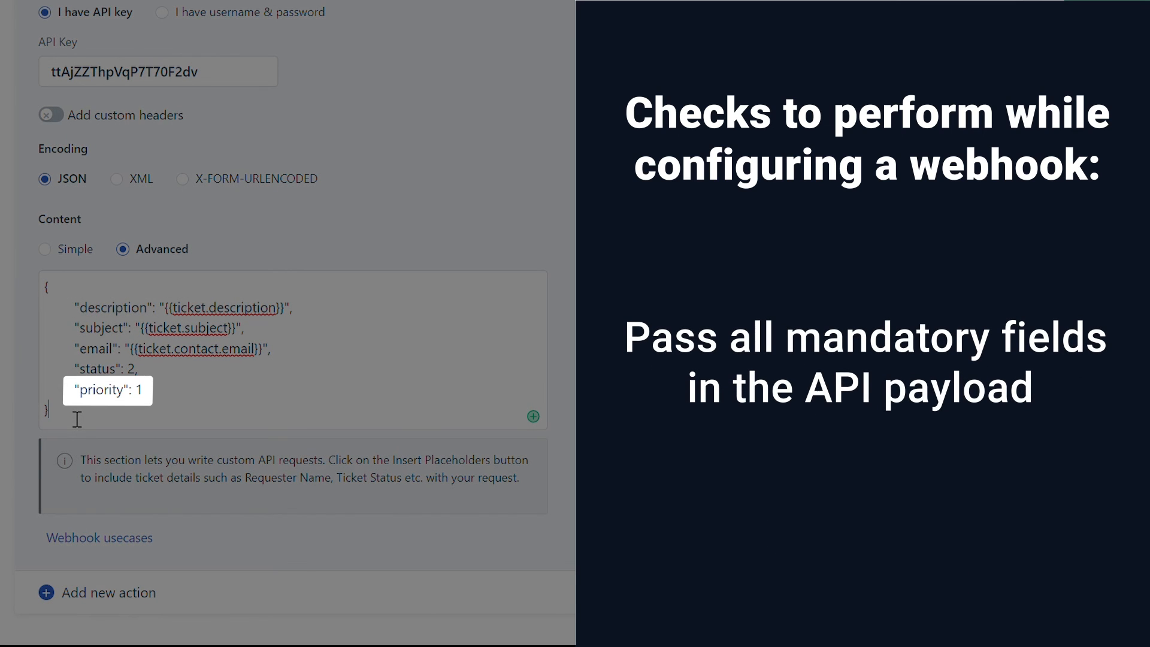
{"action": "mouse_move", "coordinate": [280, 328]}
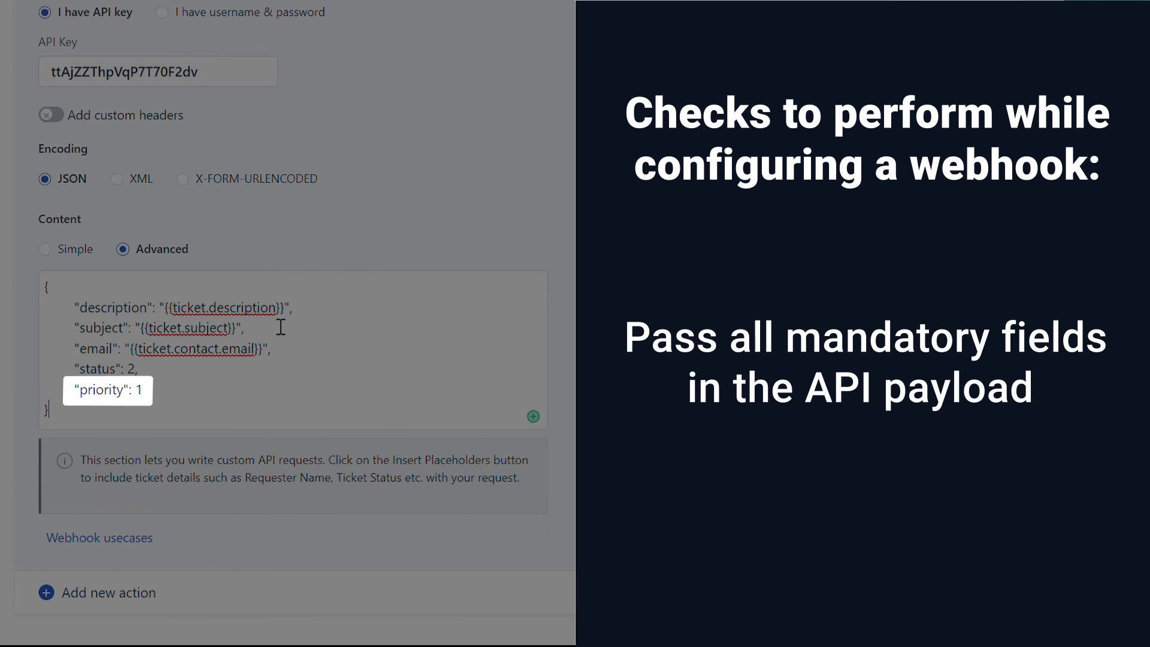